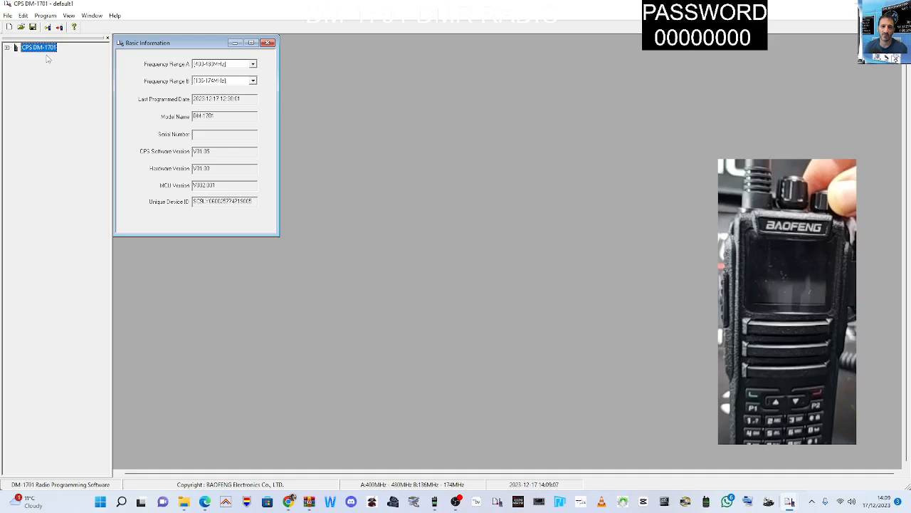
Assign Zone Select to Side Button1's short press in Buttons Definitions
{"action": "left_click", "coordinate": [55, 85]}
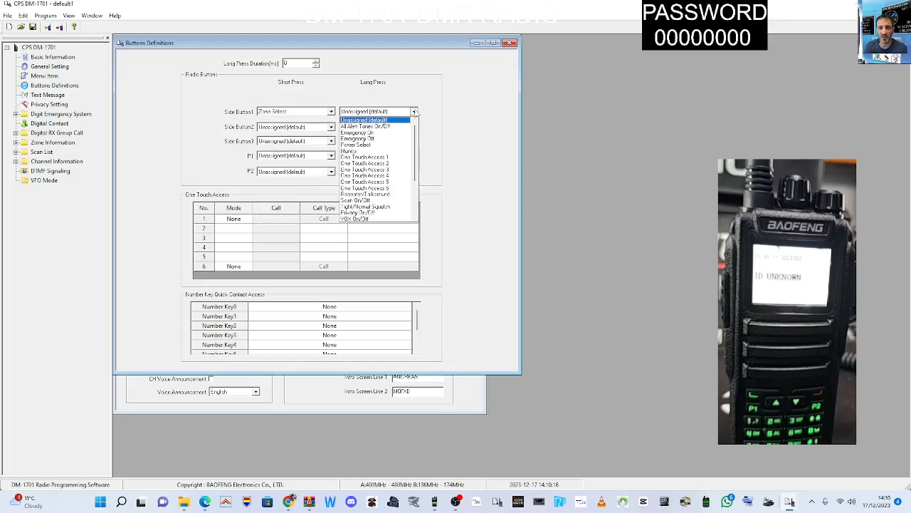